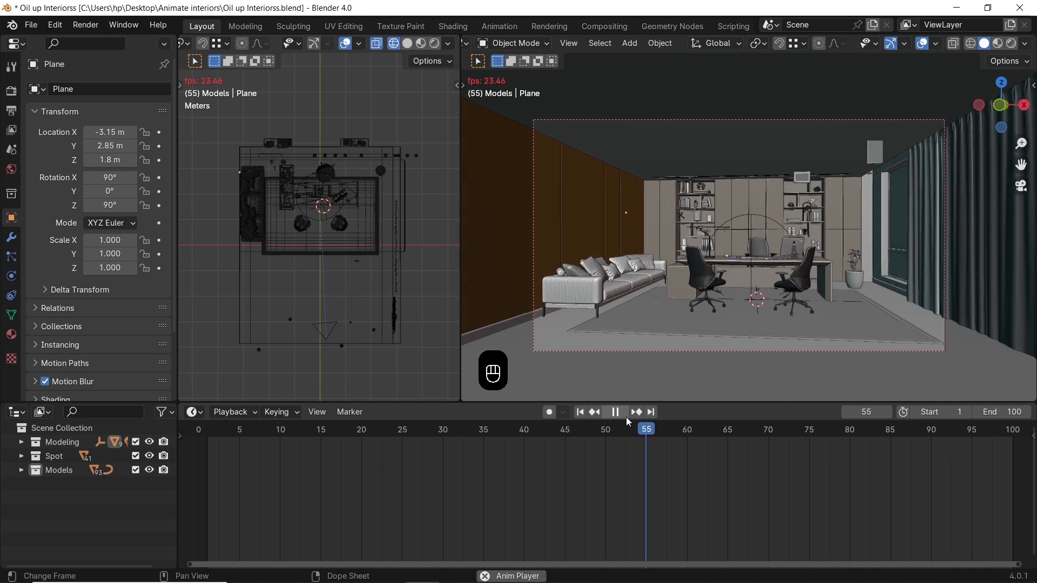
Select the bookshelf binders and leave local view.
click(579, 411)
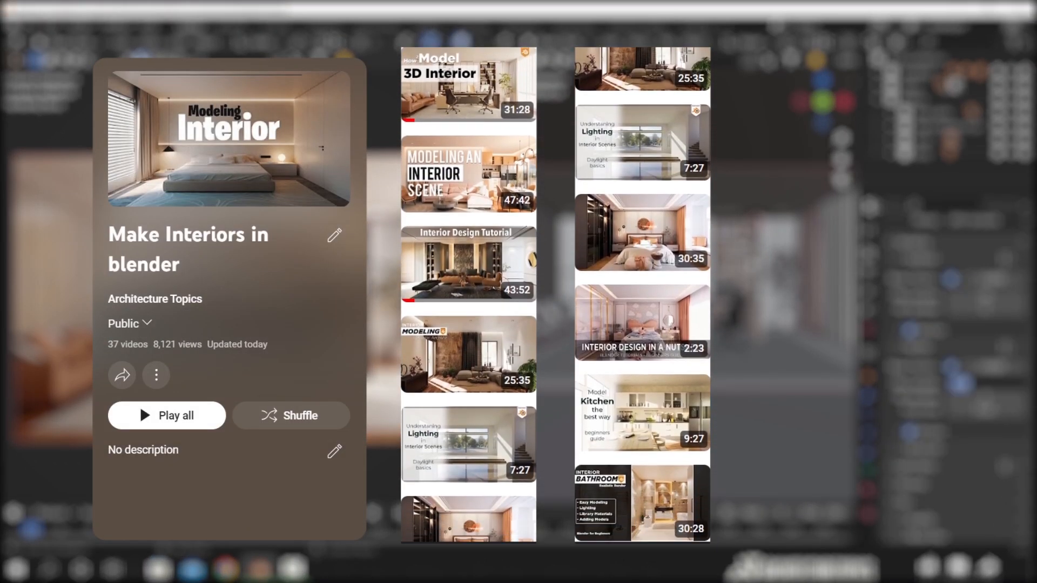
scroll(down, 3)
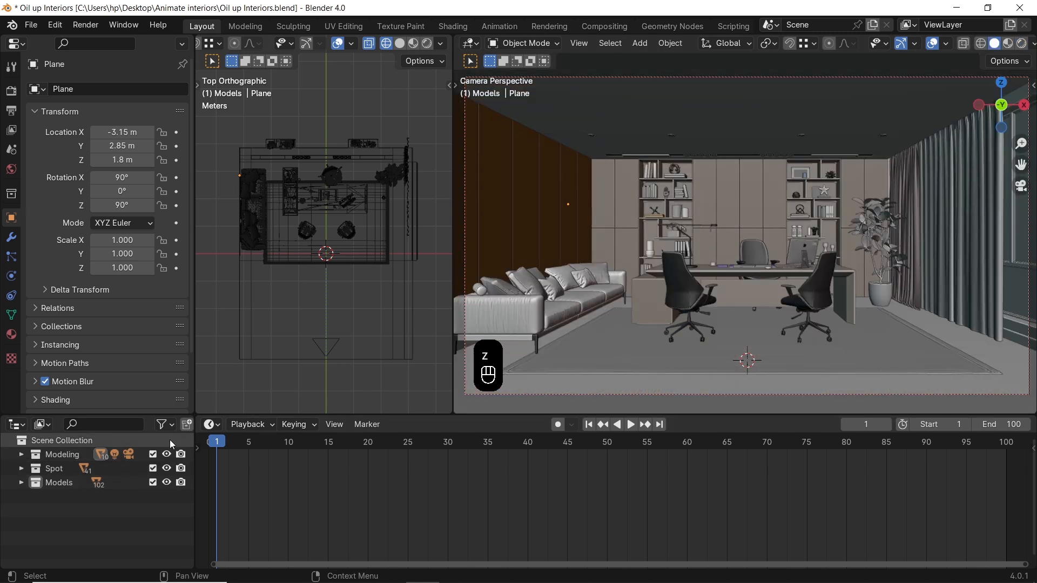
click(166, 454)
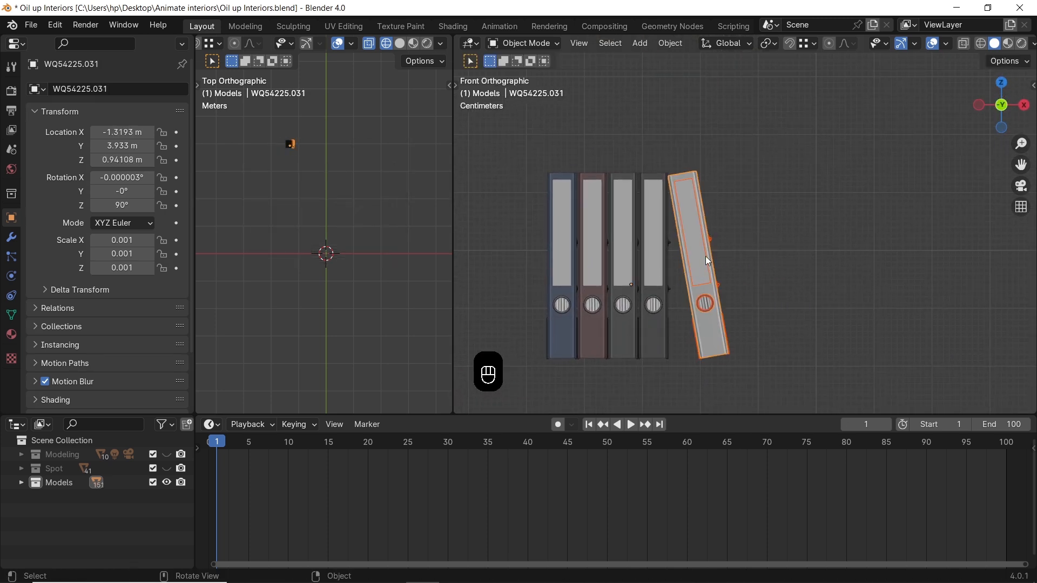
key(ctrl+j)
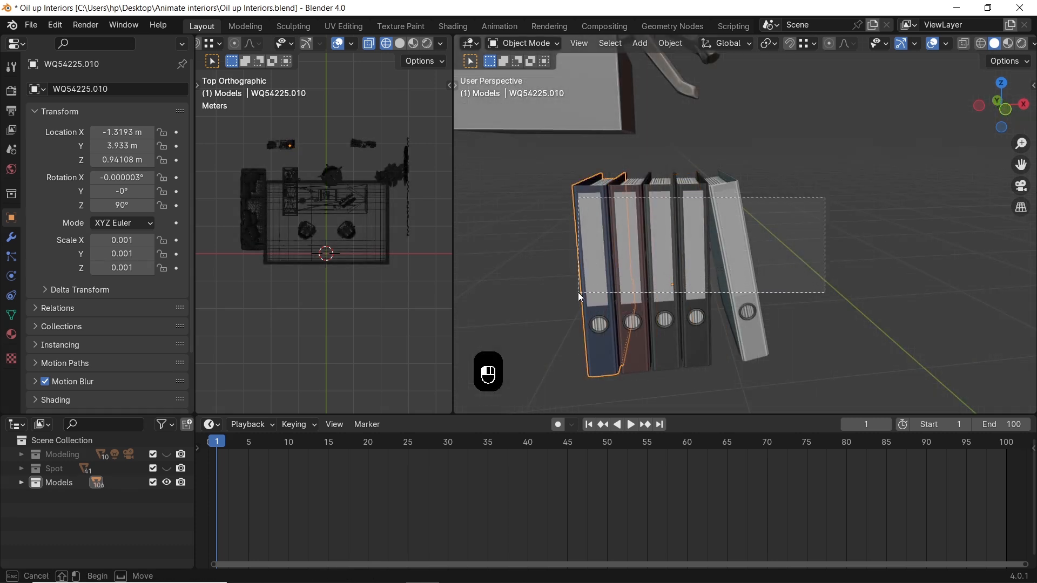
Set the five binders' origins to their own geometry, then select the scene camera.
click(669, 43)
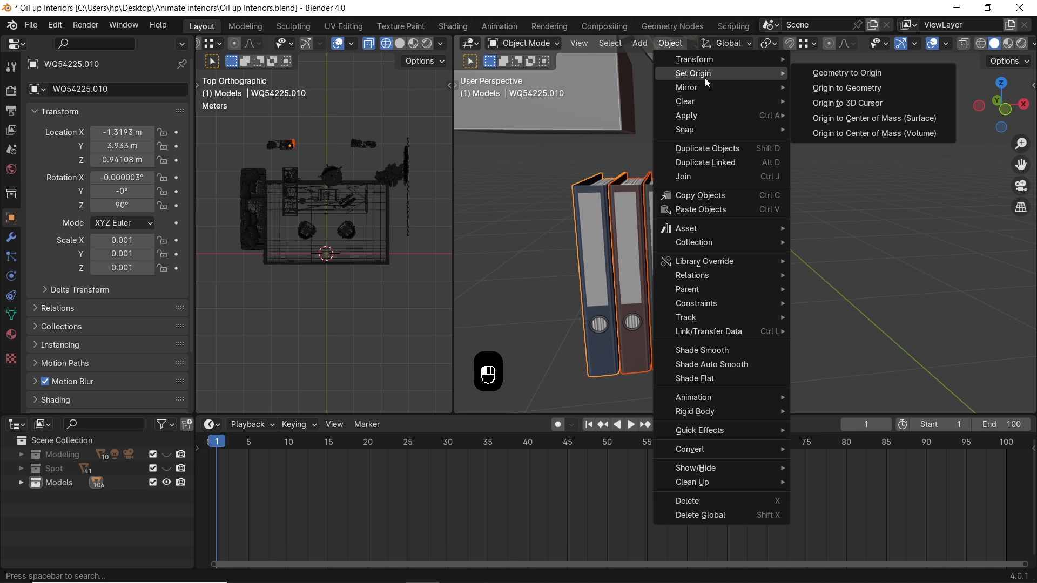
click(845, 88)
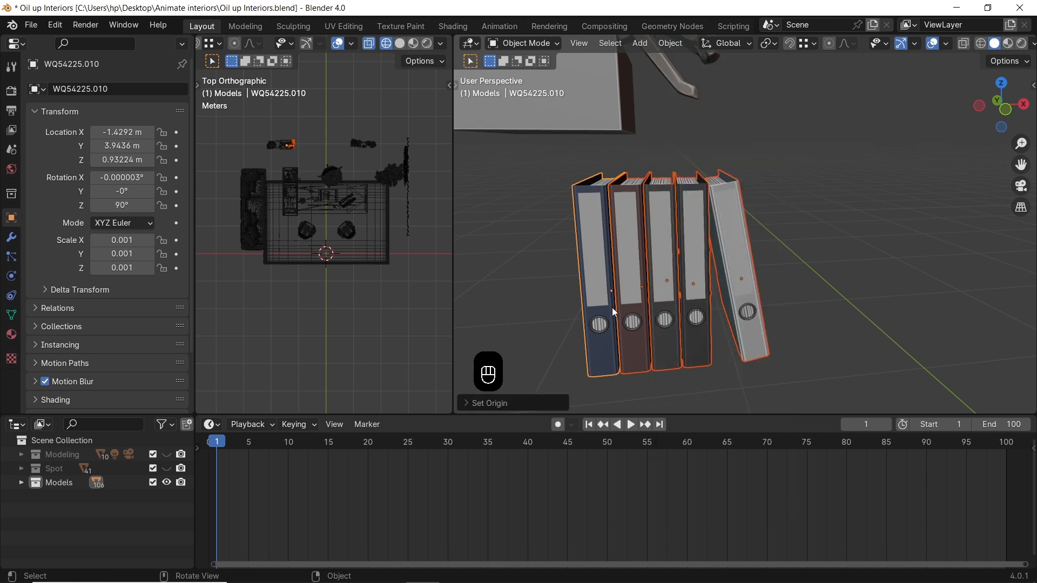
click(814, 266)
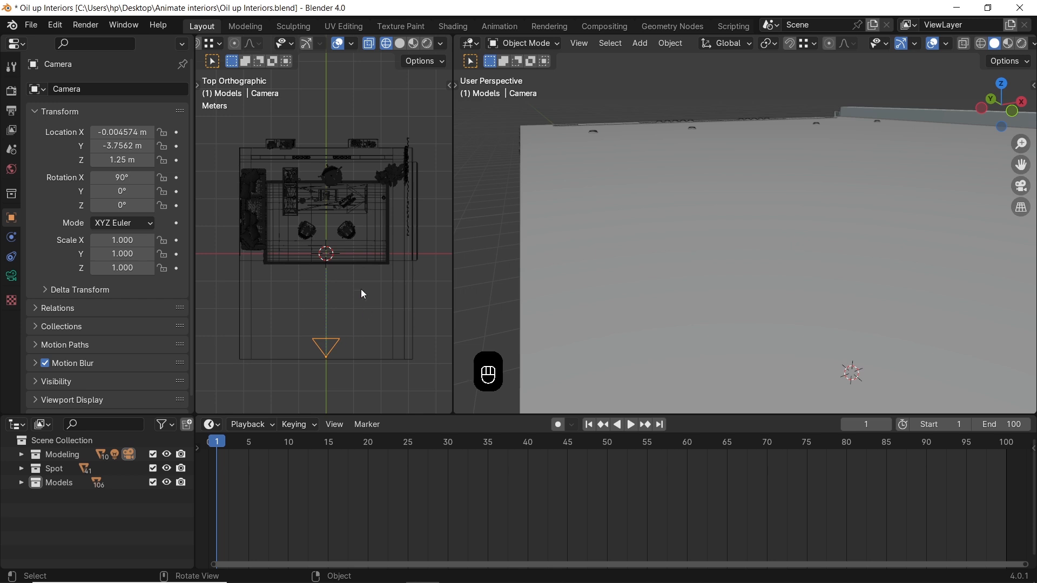
Add a sphere-shaped empty over the desk and give the camera an object constraint.
key(shift+a)
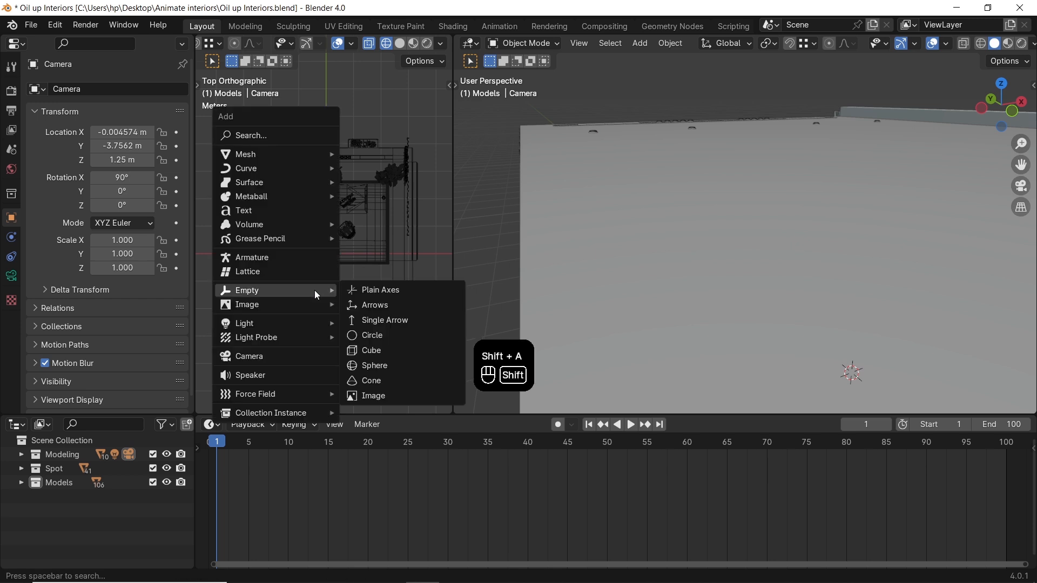
mouse_move(375, 366)
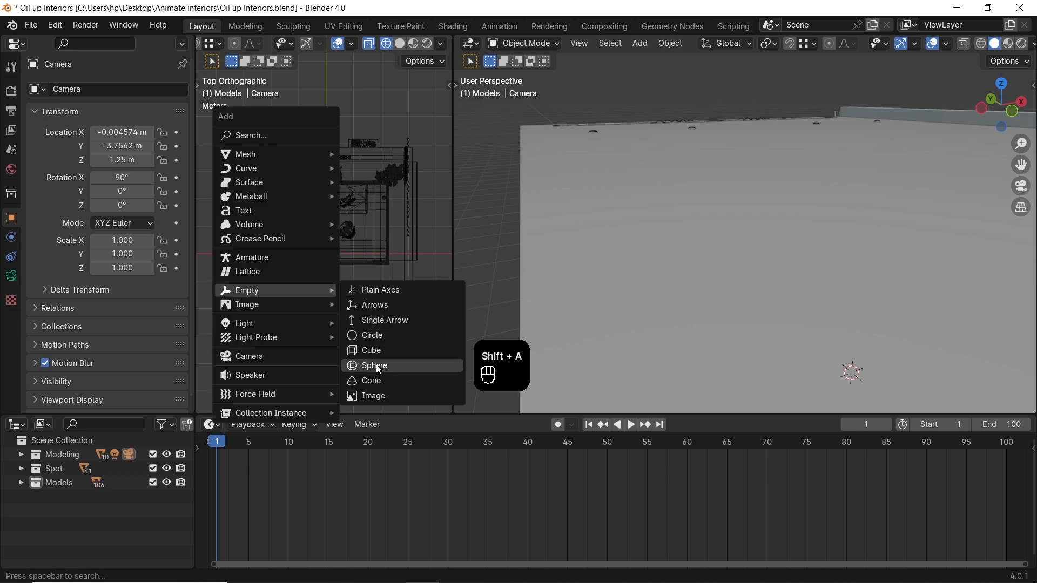
click(375, 366)
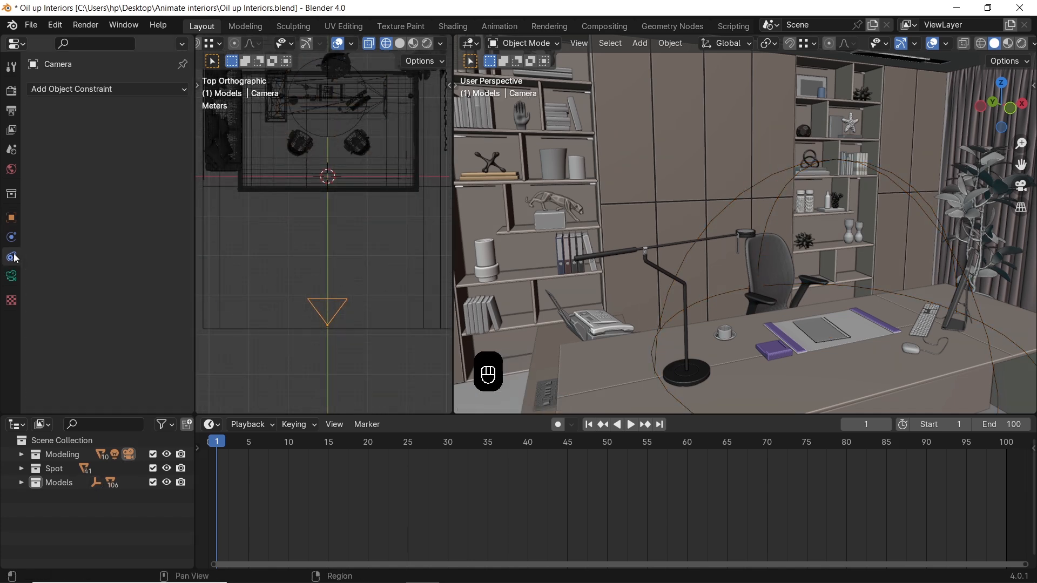
click(106, 89)
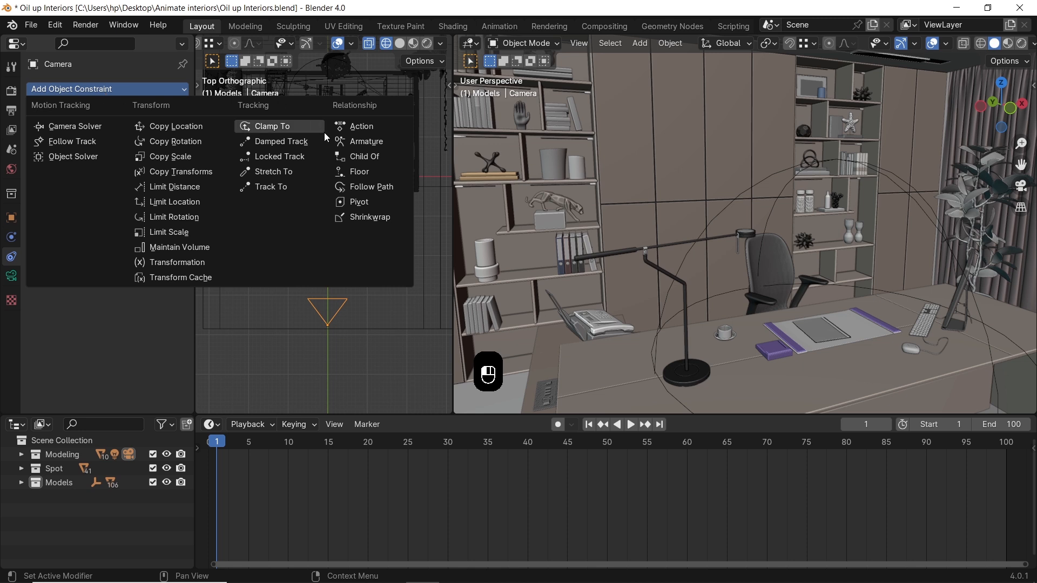
click(364, 156)
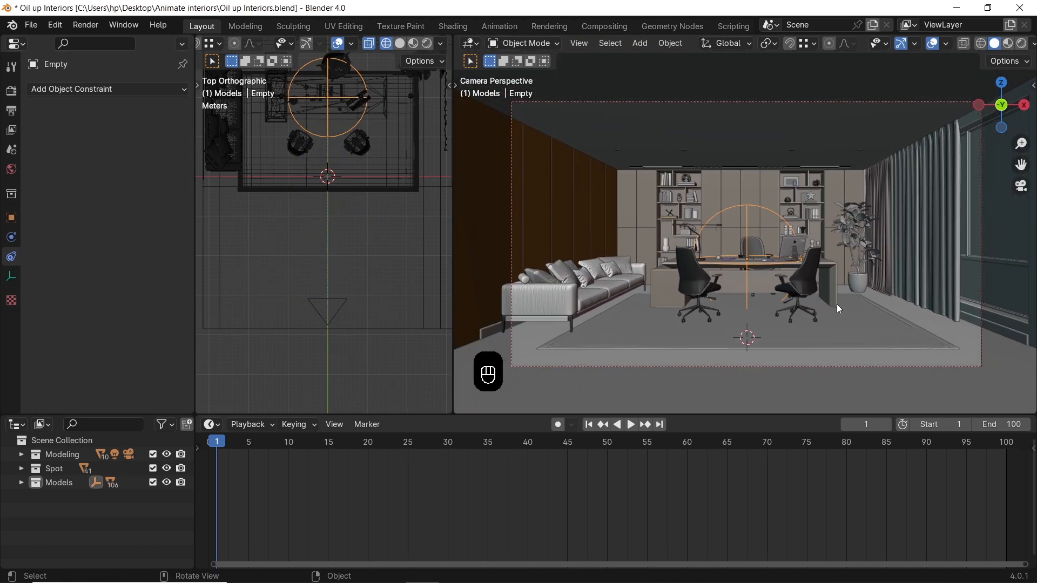
Keyframe the empty's rotation at frames 1, 50 and 100 and play back the camera orbit.
click(628, 424)
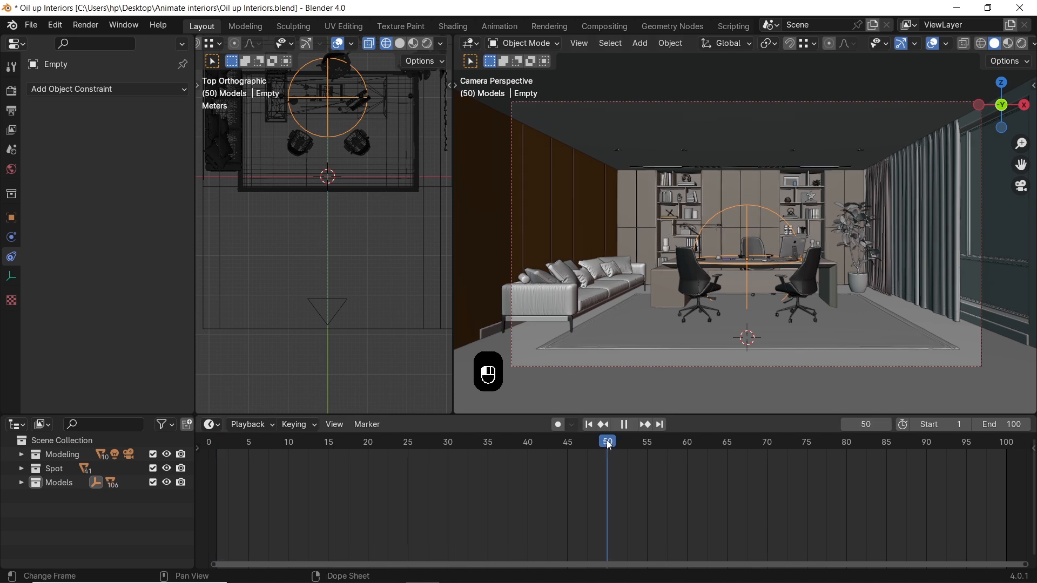
click(623, 423)
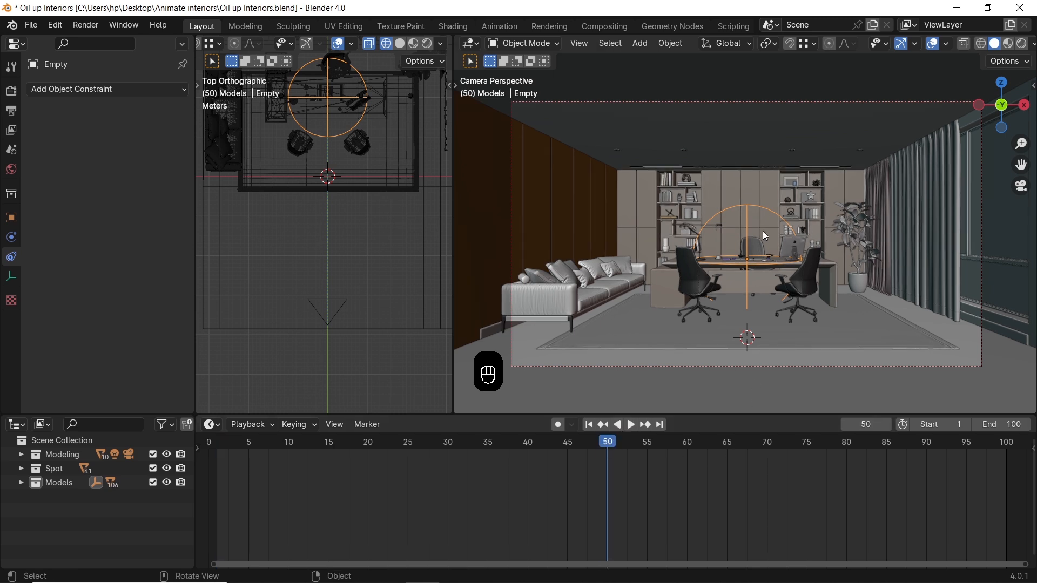
key(i)
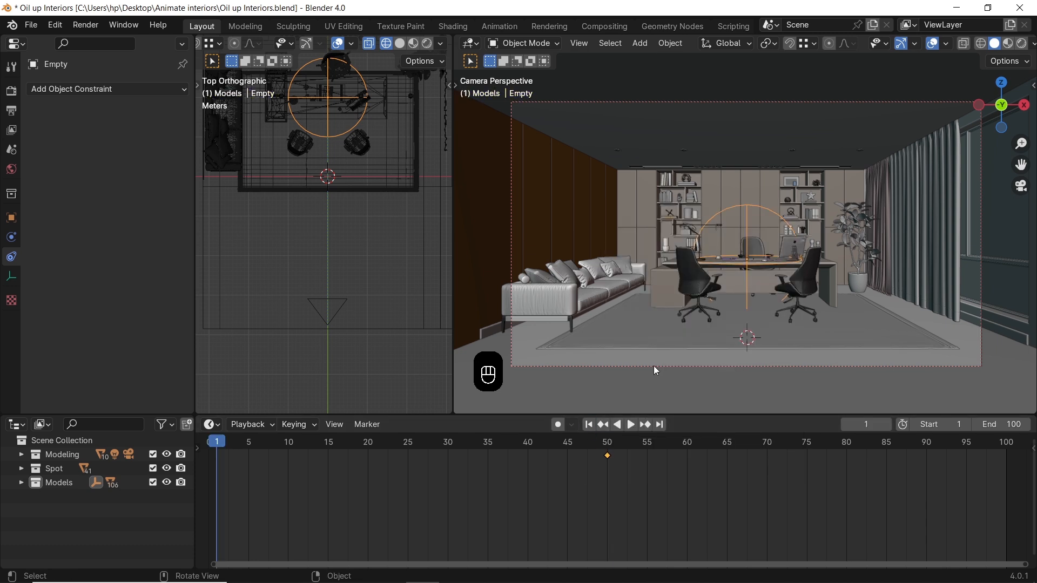
mouse_move(763, 315)
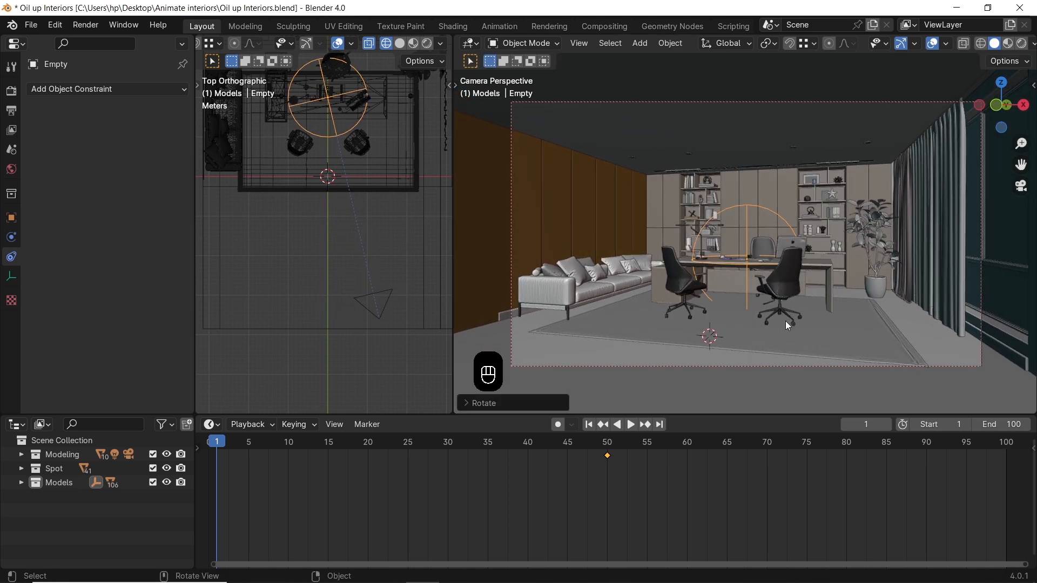
key(i)
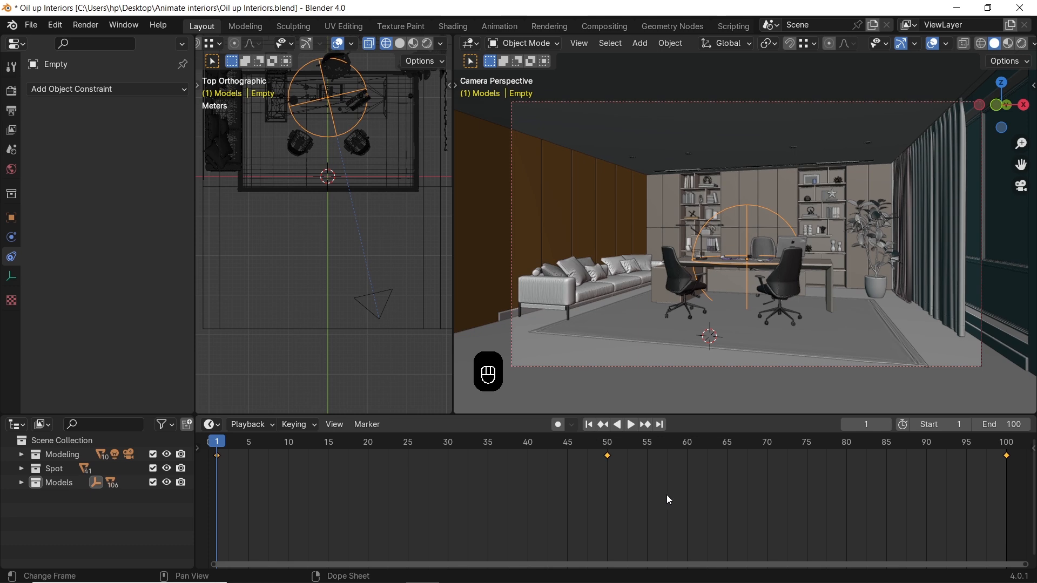
key(space)
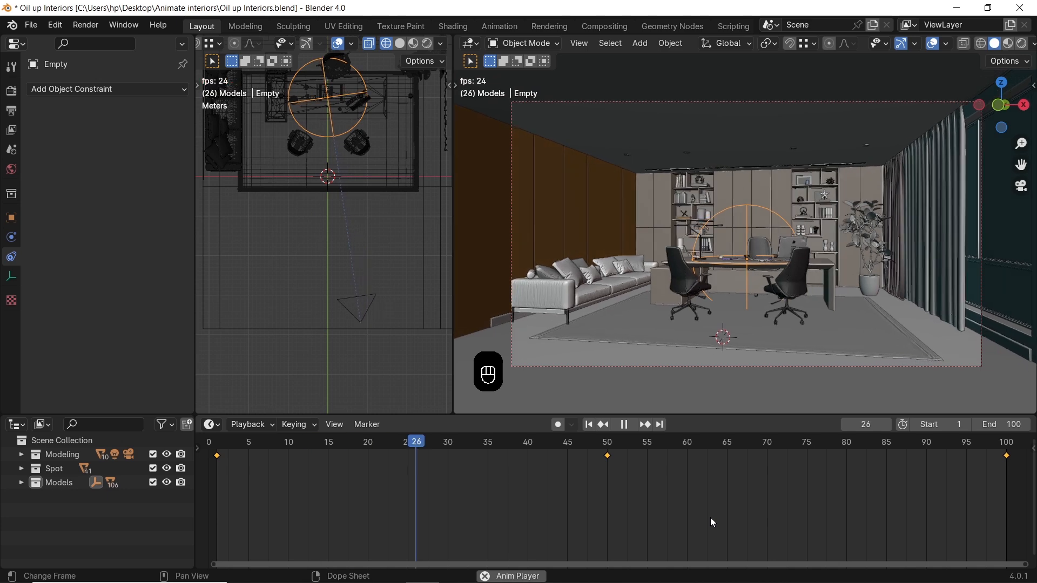
Stop playback and key the carpet's location, rotation and scale at frame 15.
key(space)
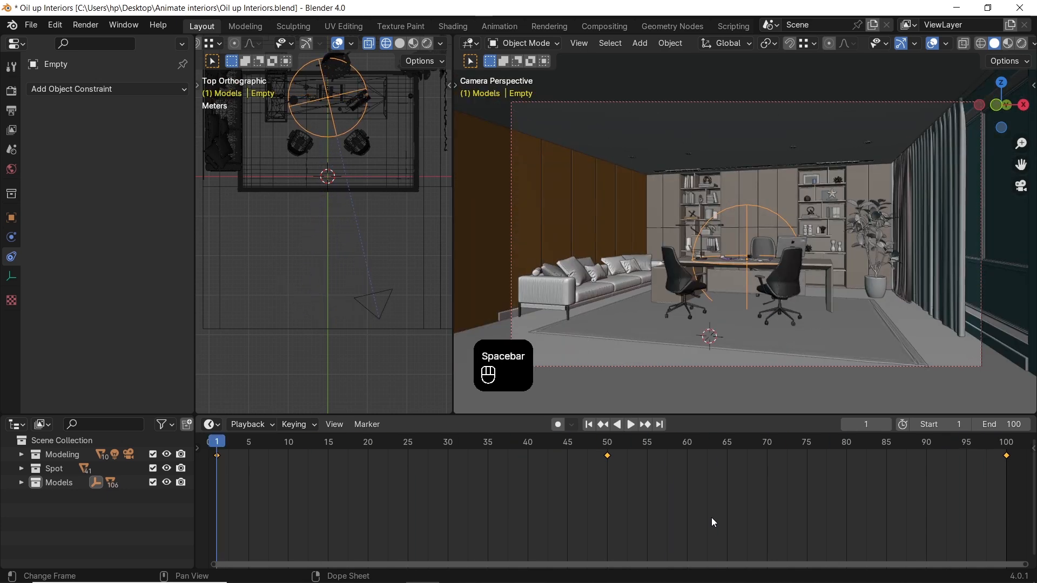
click(627, 330)
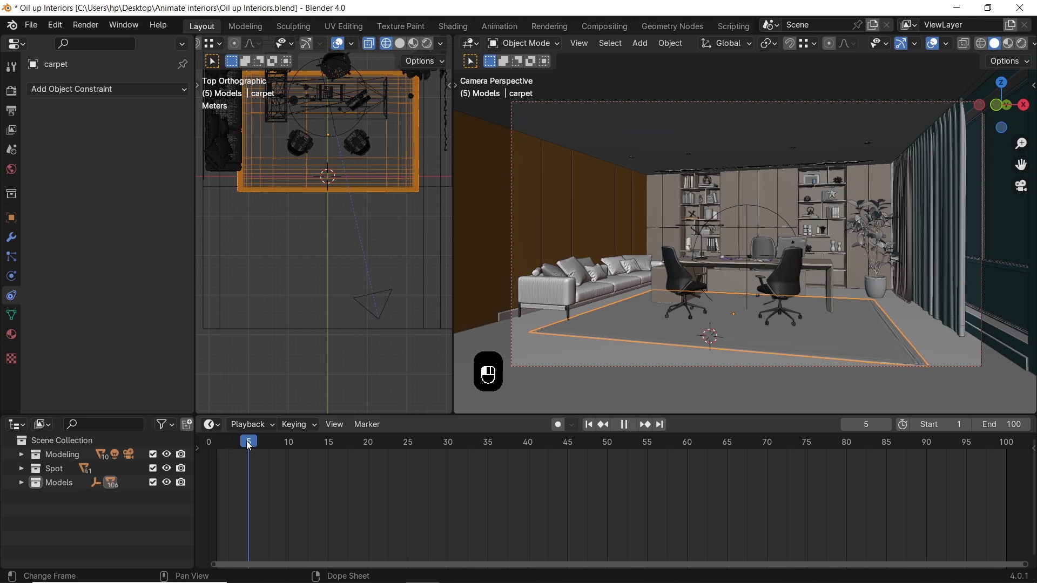
click(622, 424)
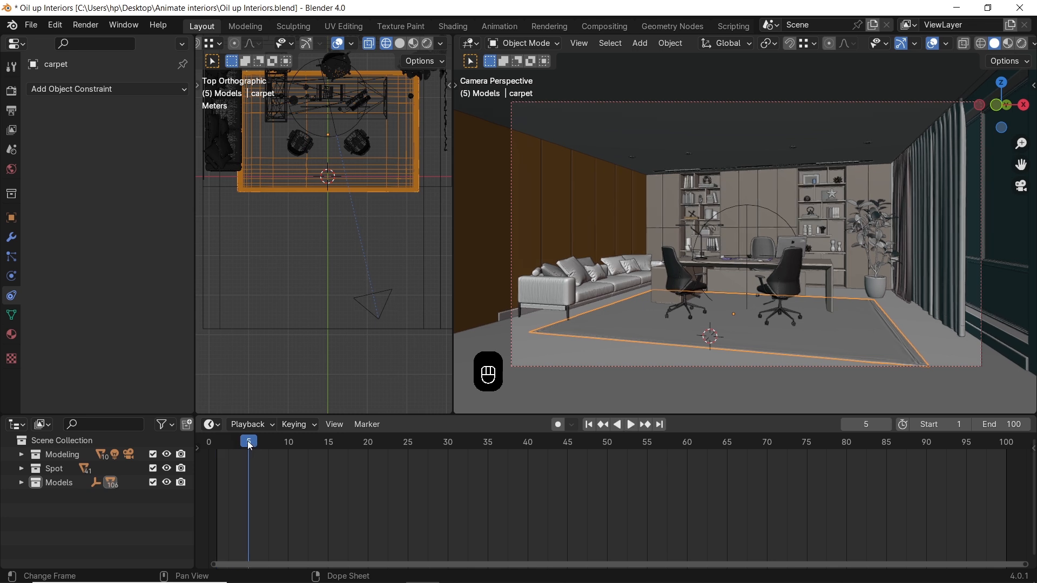
click(328, 441)
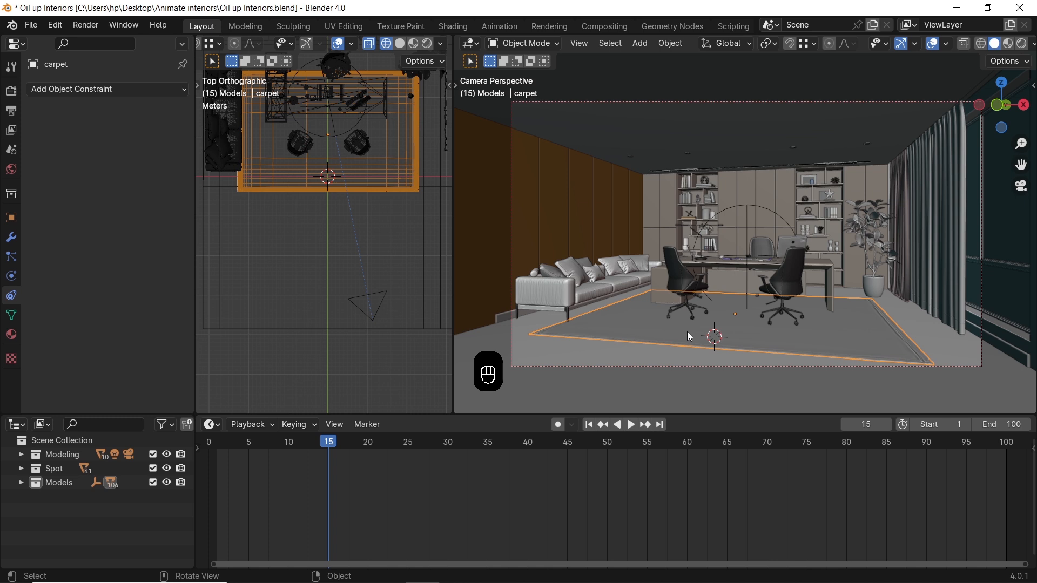
key(i)
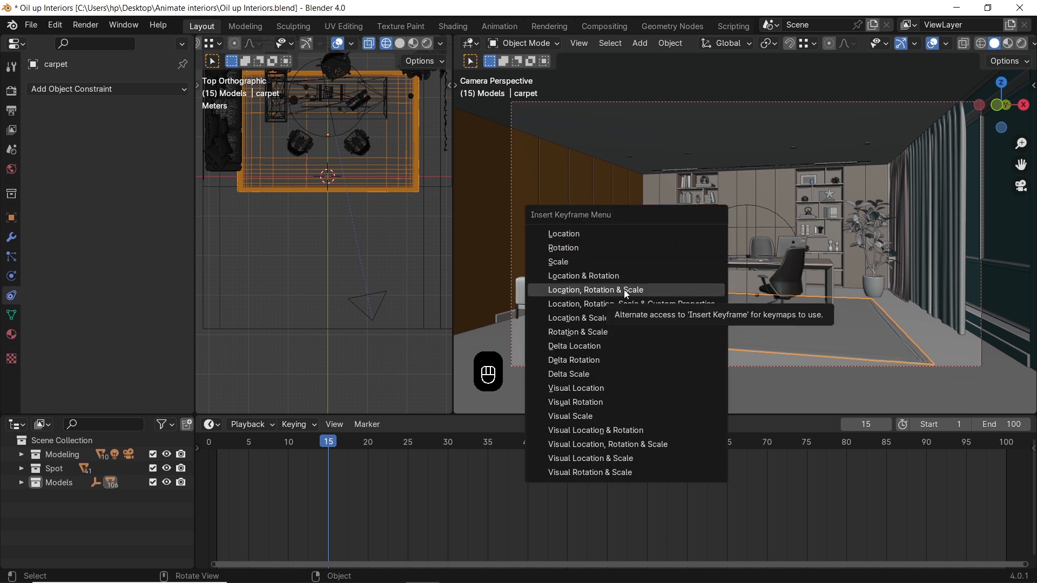
click(594, 289)
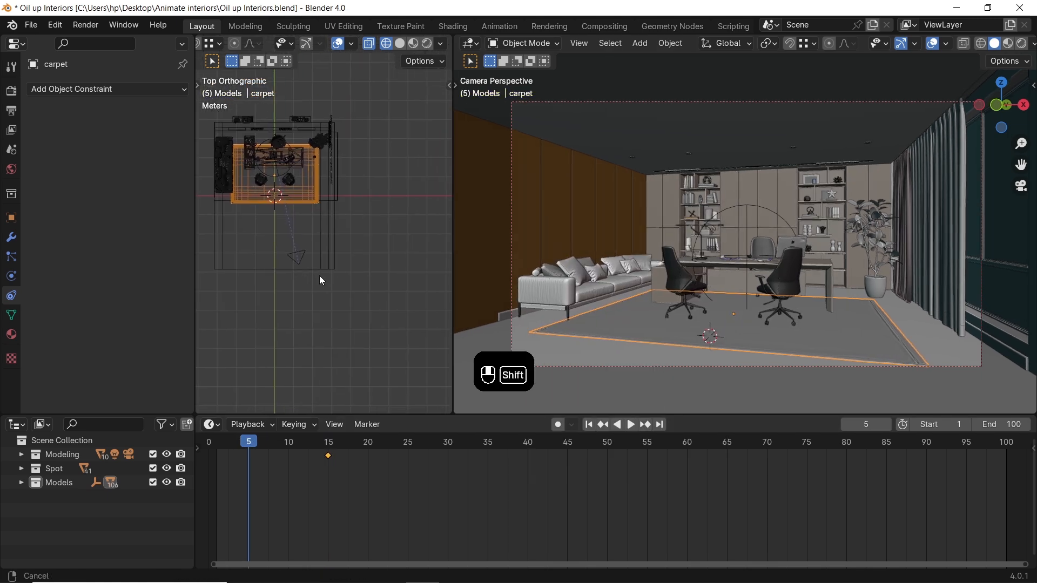
Move the carpet outside the room at frame 5 and key its displaced position.
drag(275, 178, 369, 286)
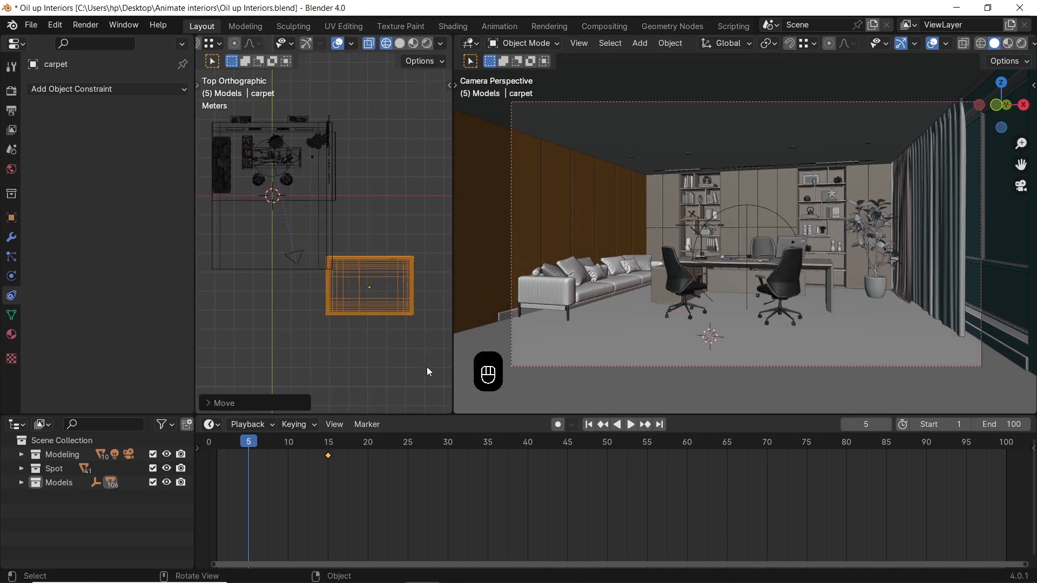
key(r)
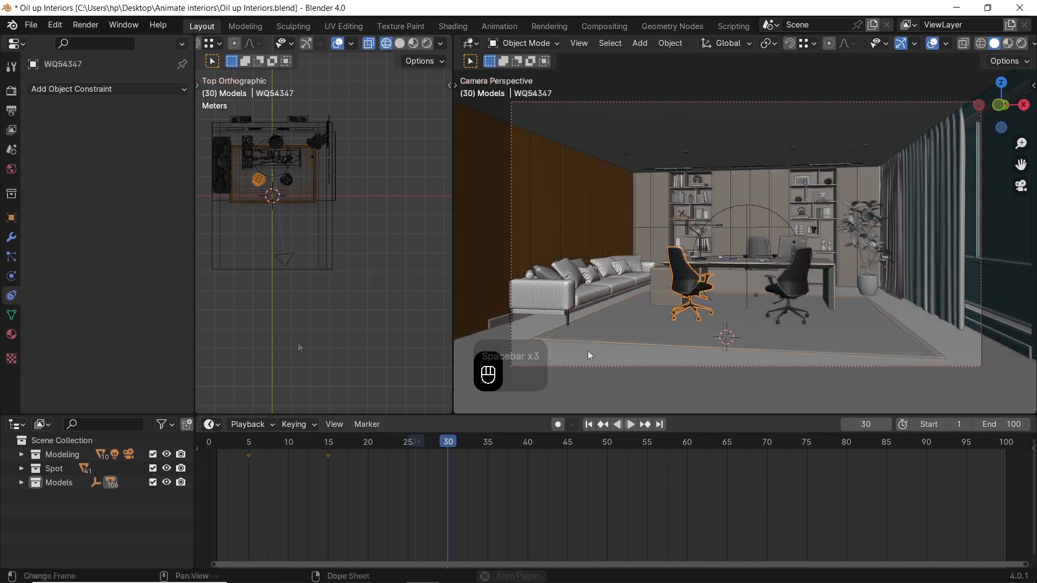
Key the chair in place at frame 30, then moved out, rotated and shrunk at frame 20.
key(i)
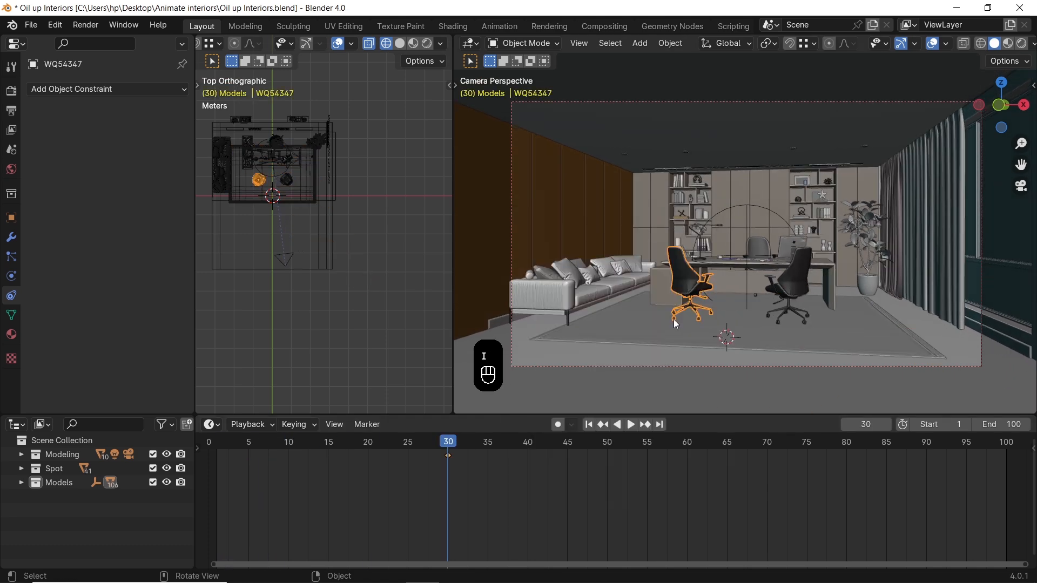
click(628, 423)
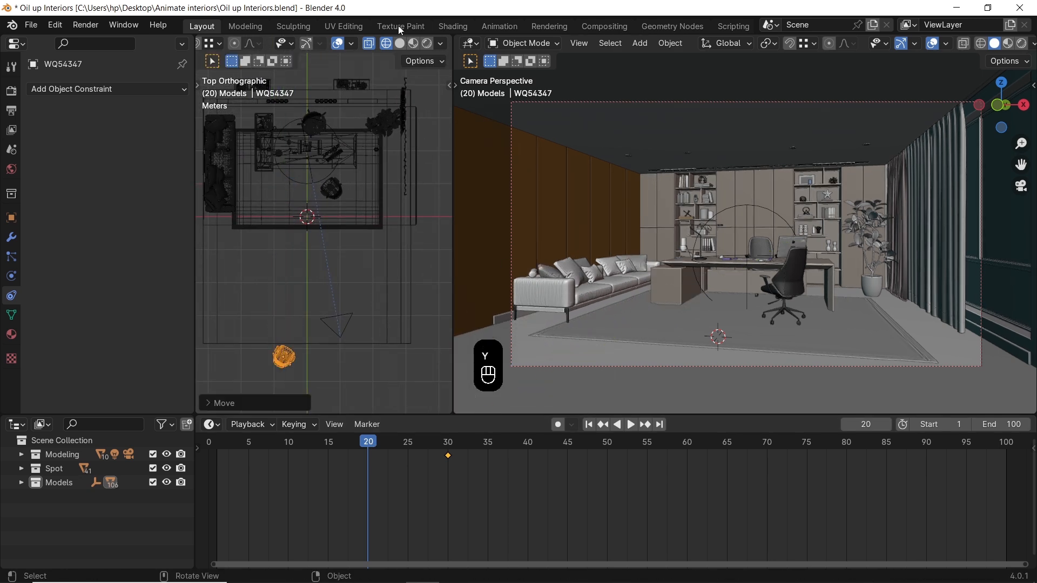
key(r)
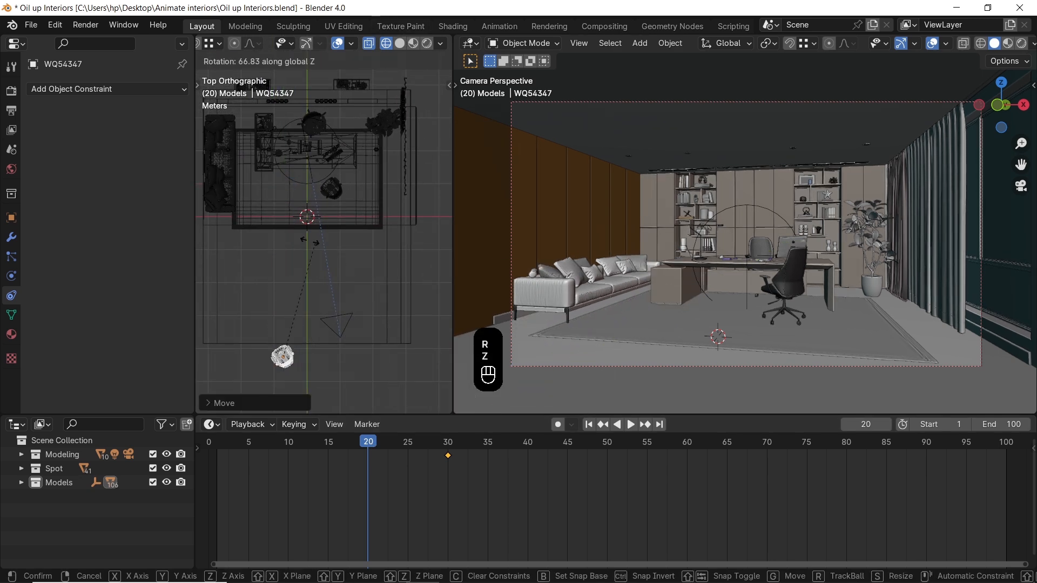
key(s)
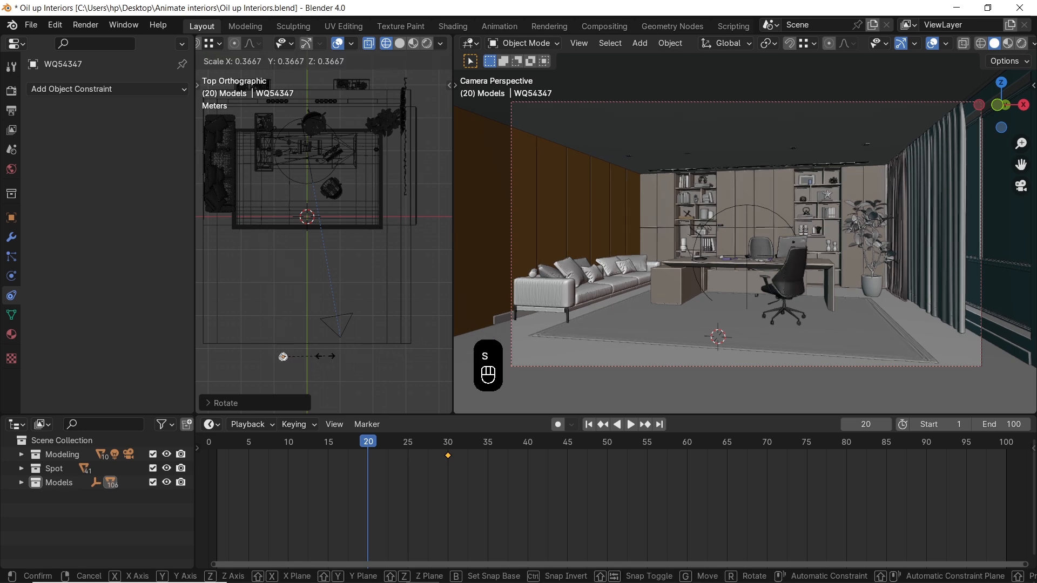
key(i)
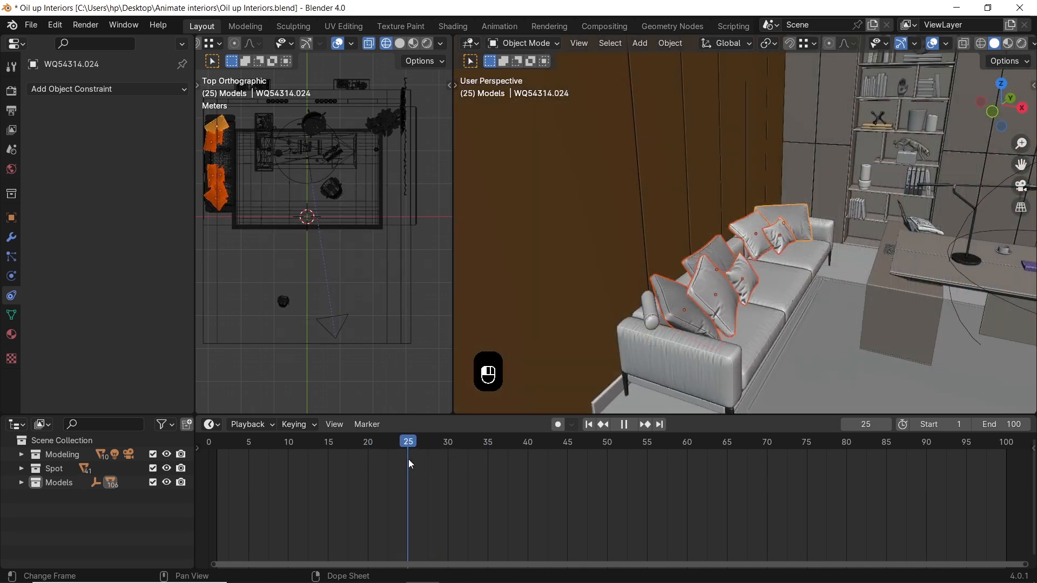
Key the pillows' transforms at frame 30 and scaled to zero at frame 15.
key(i)
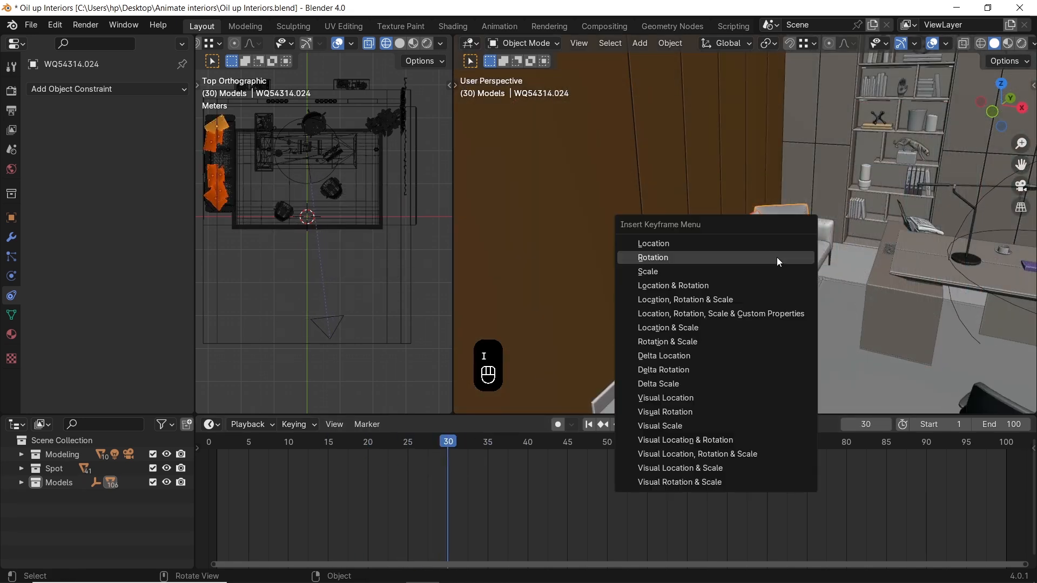
click(653, 257)
text(0)
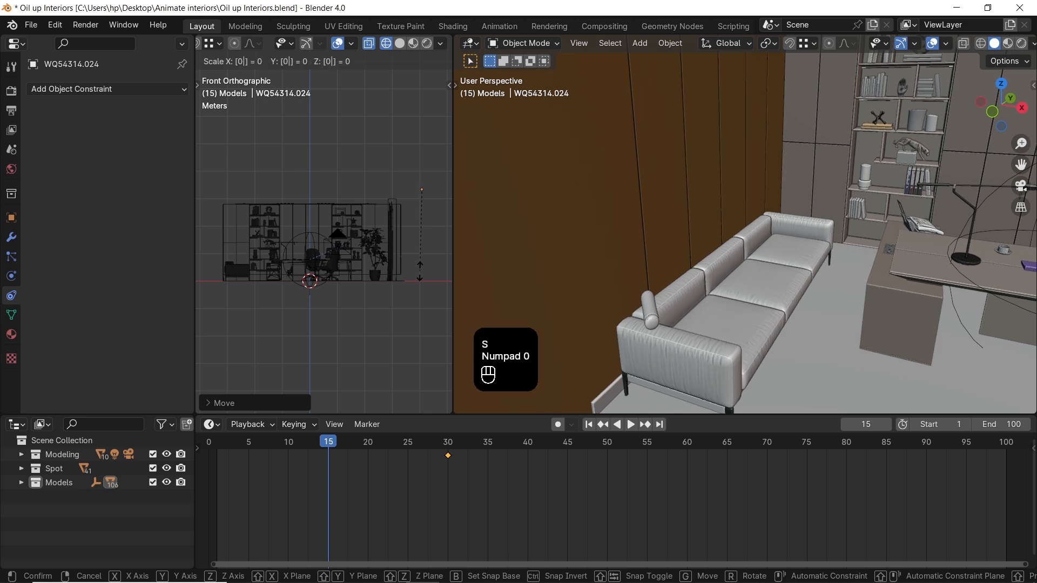
key(space)
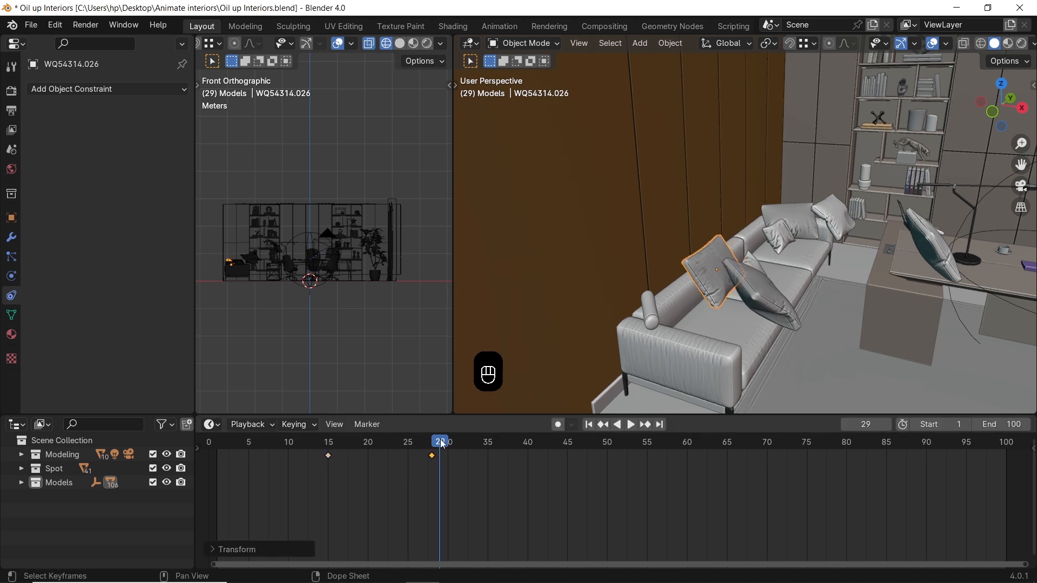
Play back the animation from the start to check the pillows growing in.
key(space)
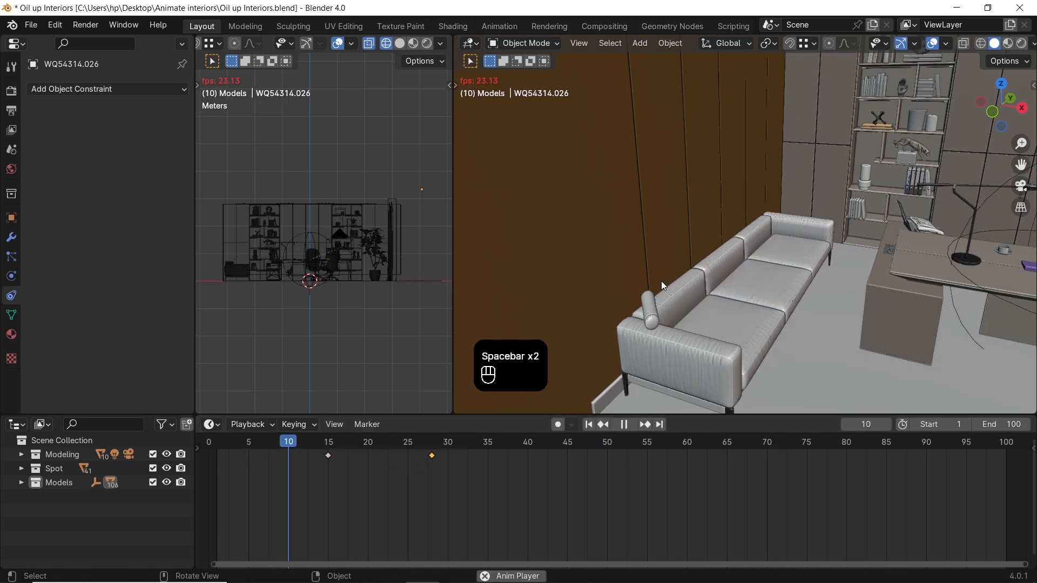
key(space)
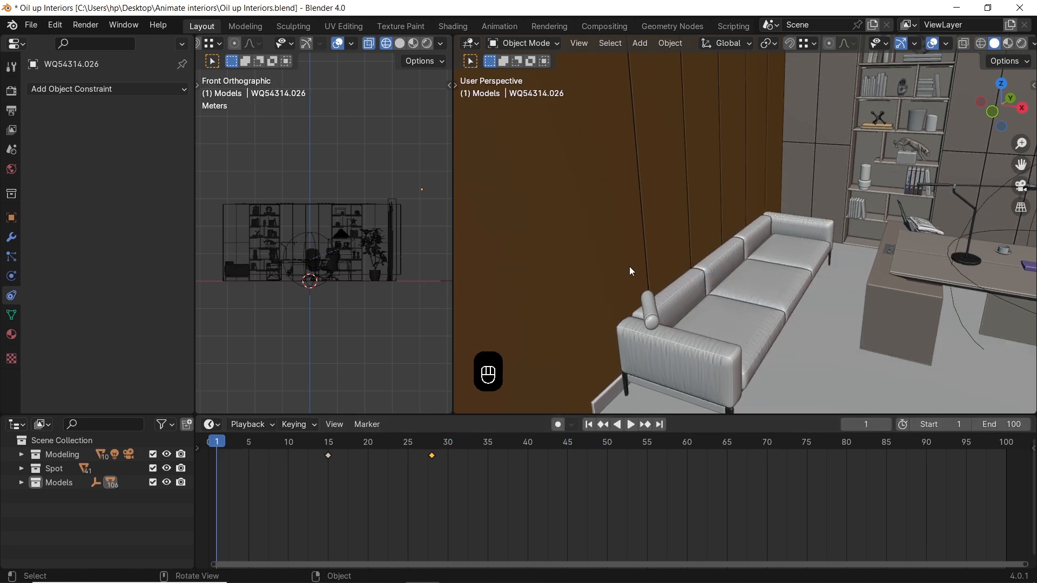
key(space)
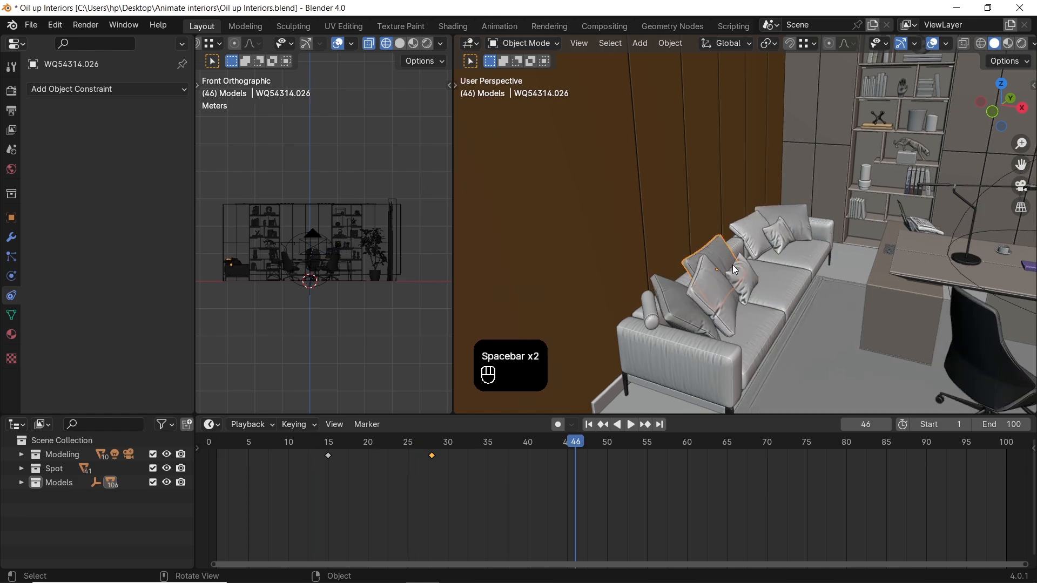